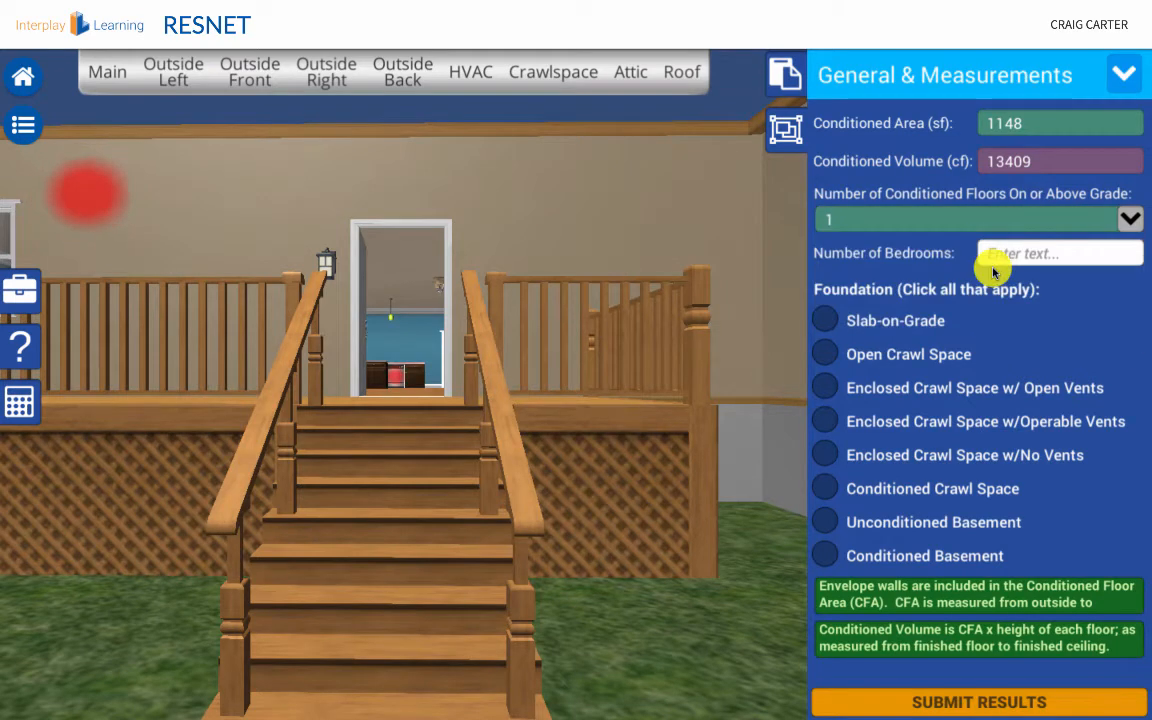
{"action": "mouse_move", "coordinate": [978, 352]}
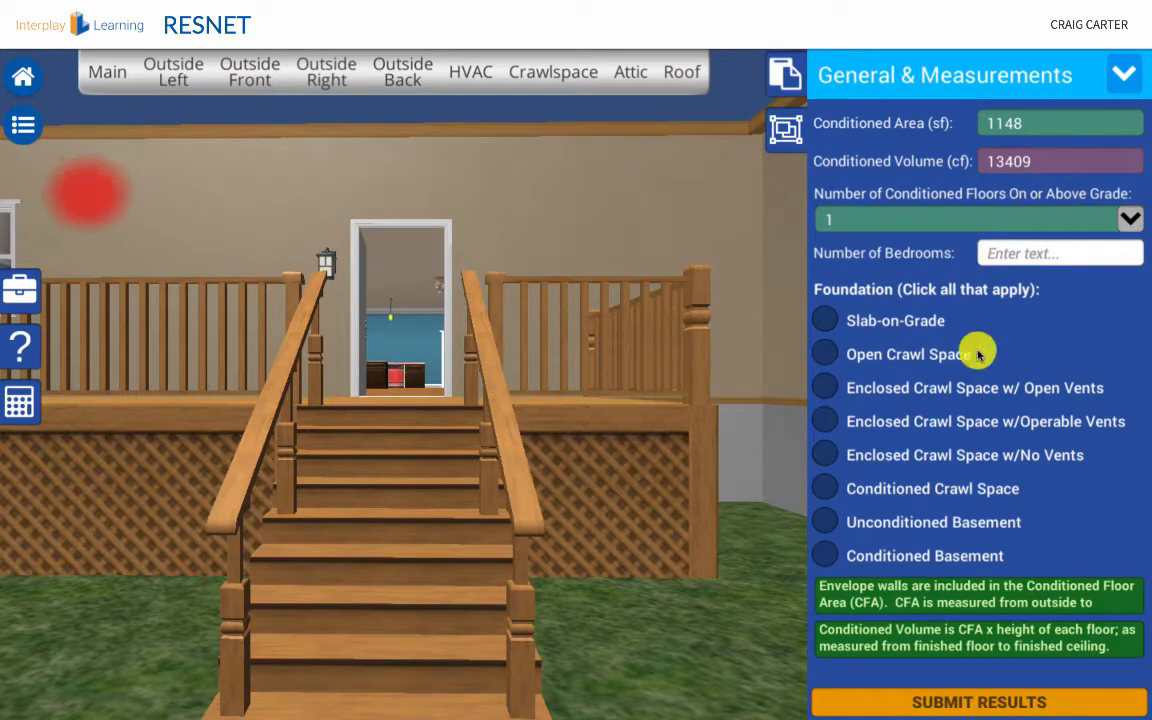
Switch the data-entry form through the Skylight(s), Washer/Dryer and On-Site Power Production sections via the section dropdown.
{"action": "left_click", "coordinate": [1124, 72]}
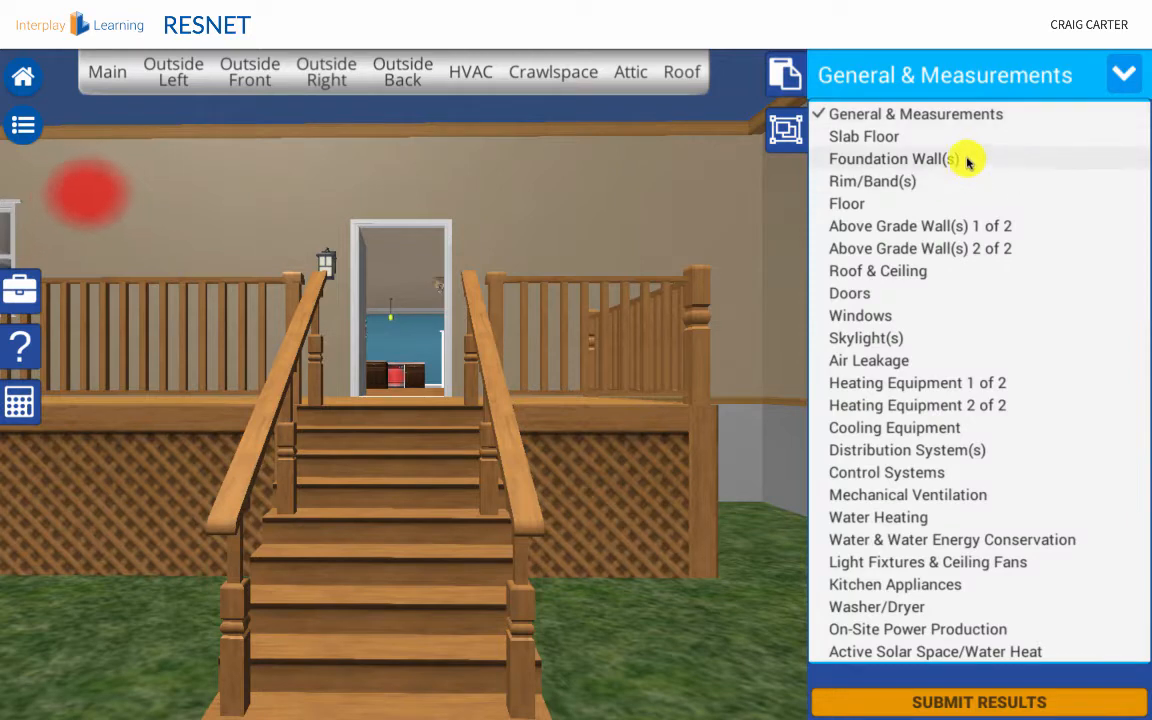
{"action": "mouse_move", "coordinate": [886, 418]}
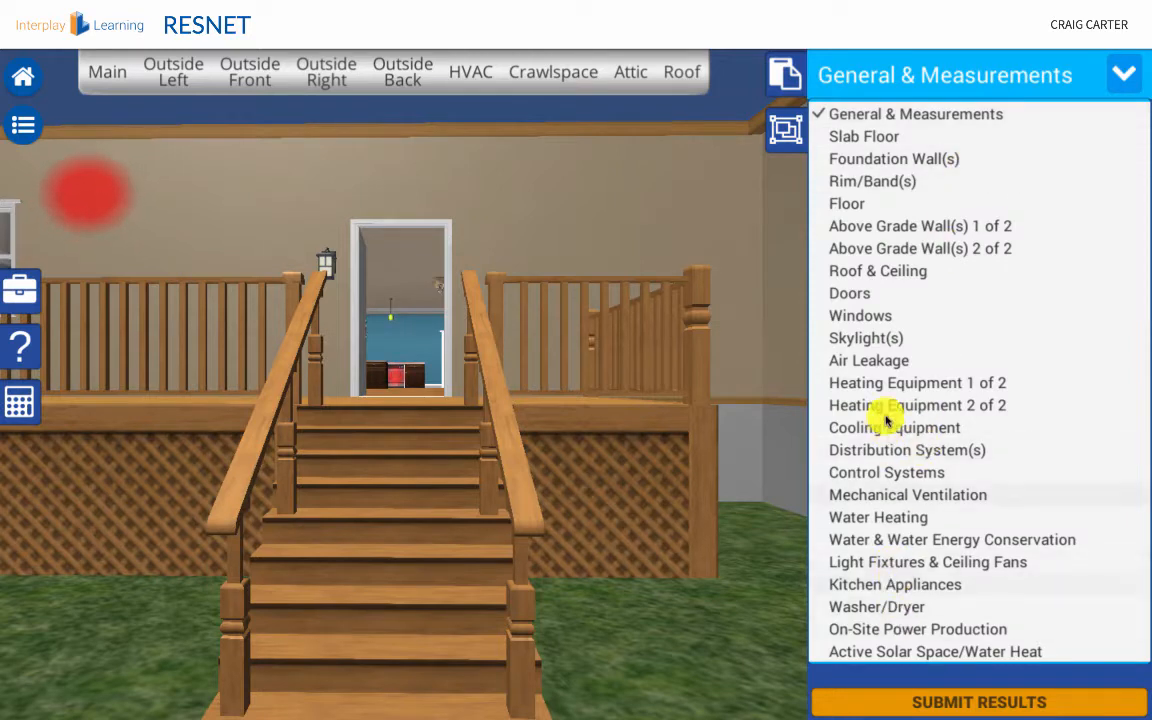
{"action": "left_click", "coordinate": [866, 338]}
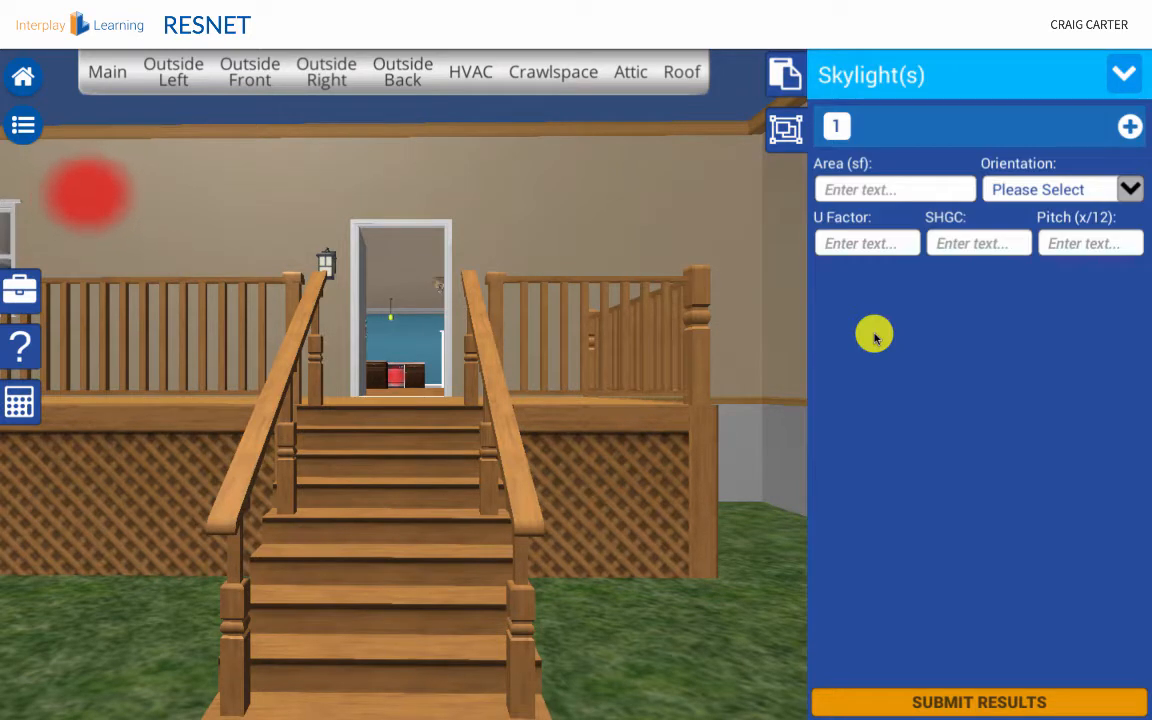
{"action": "left_click", "coordinate": [1124, 74]}
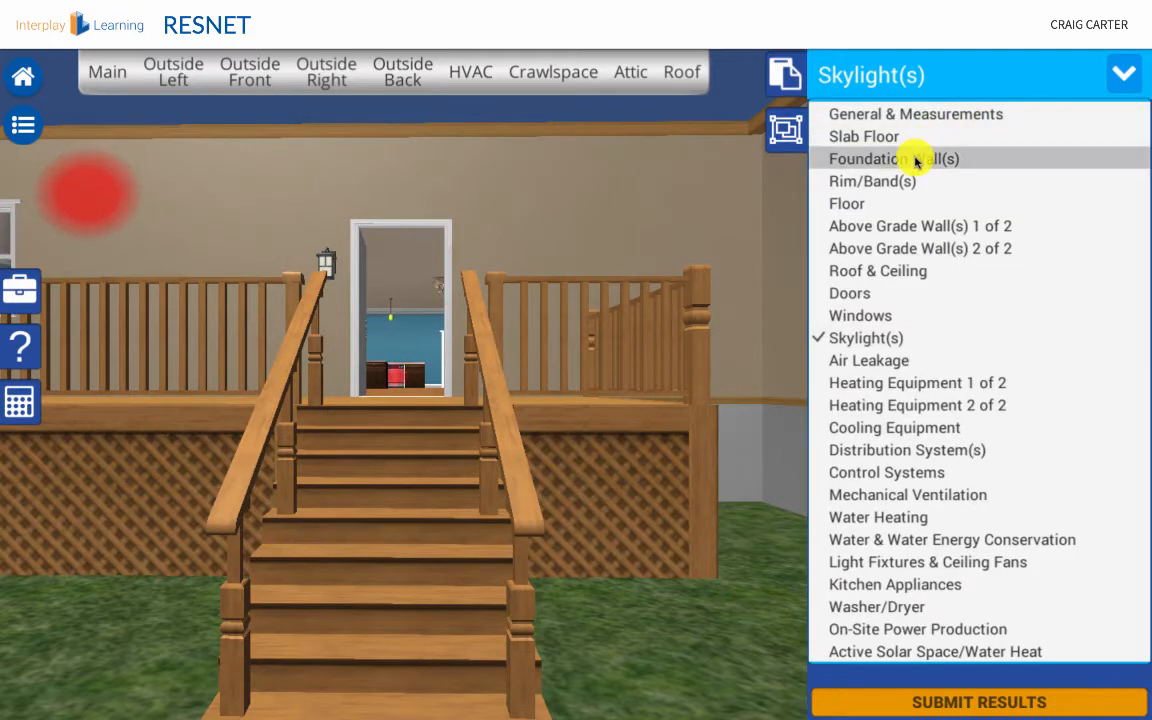
{"action": "left_click", "coordinate": [880, 606]}
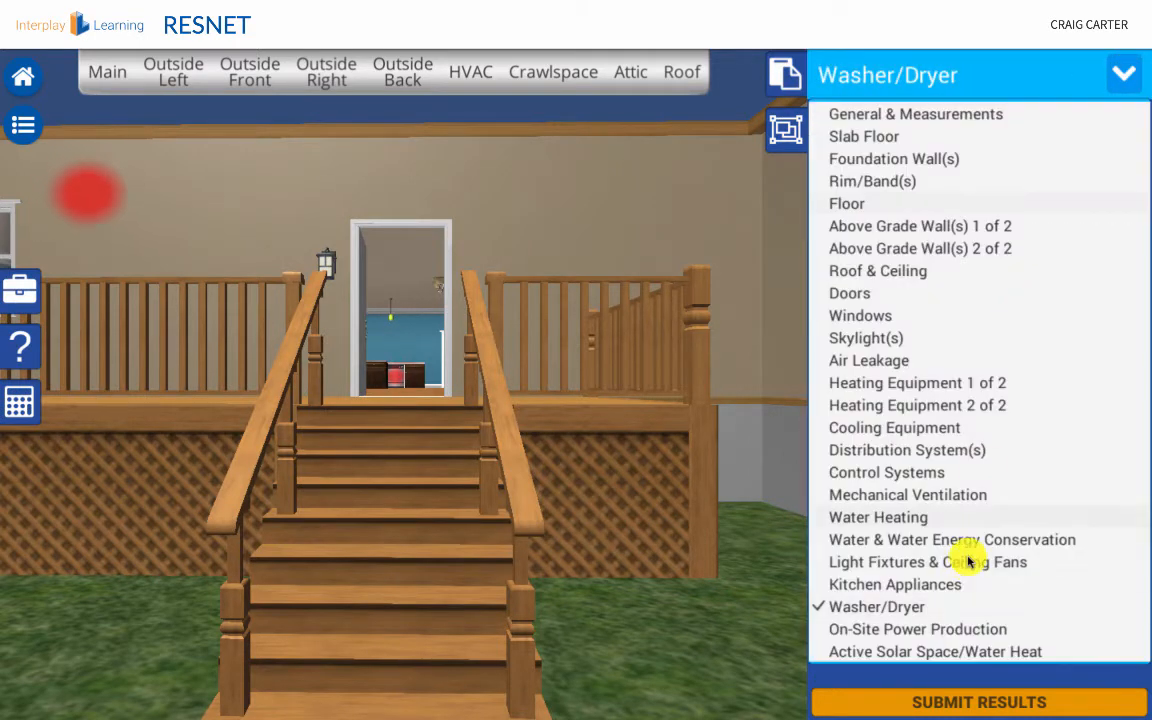
{"action": "left_click", "coordinate": [916, 628]}
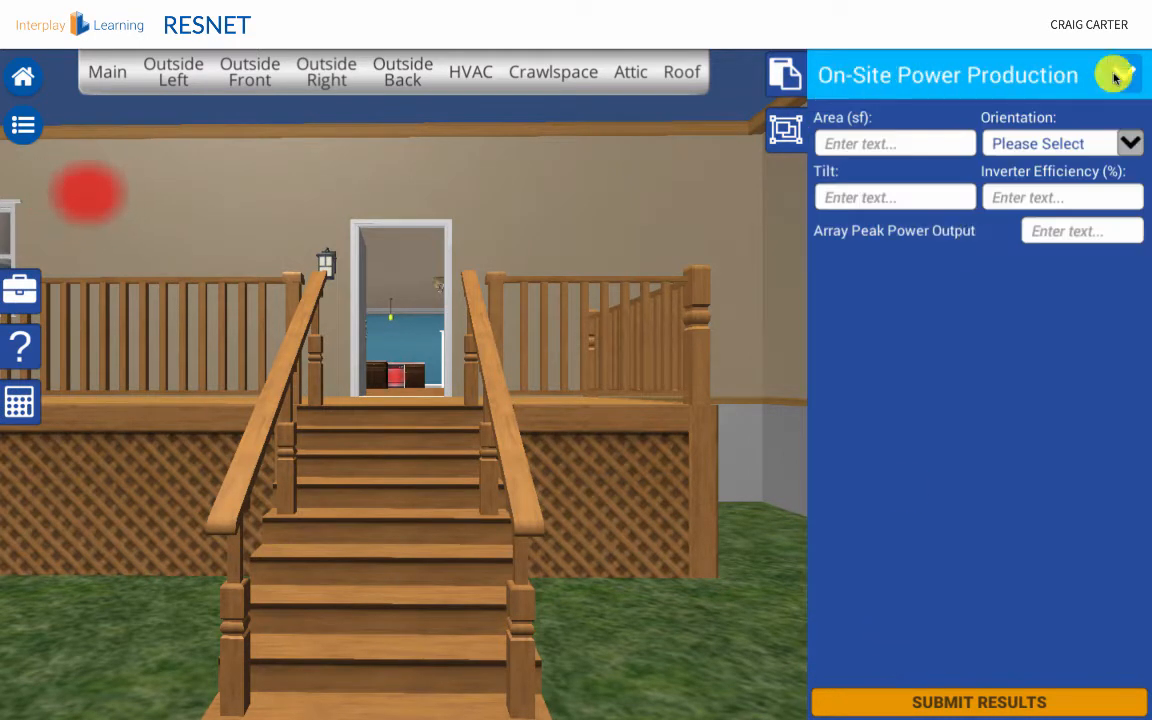
{"action": "left_click", "coordinate": [1120, 76]}
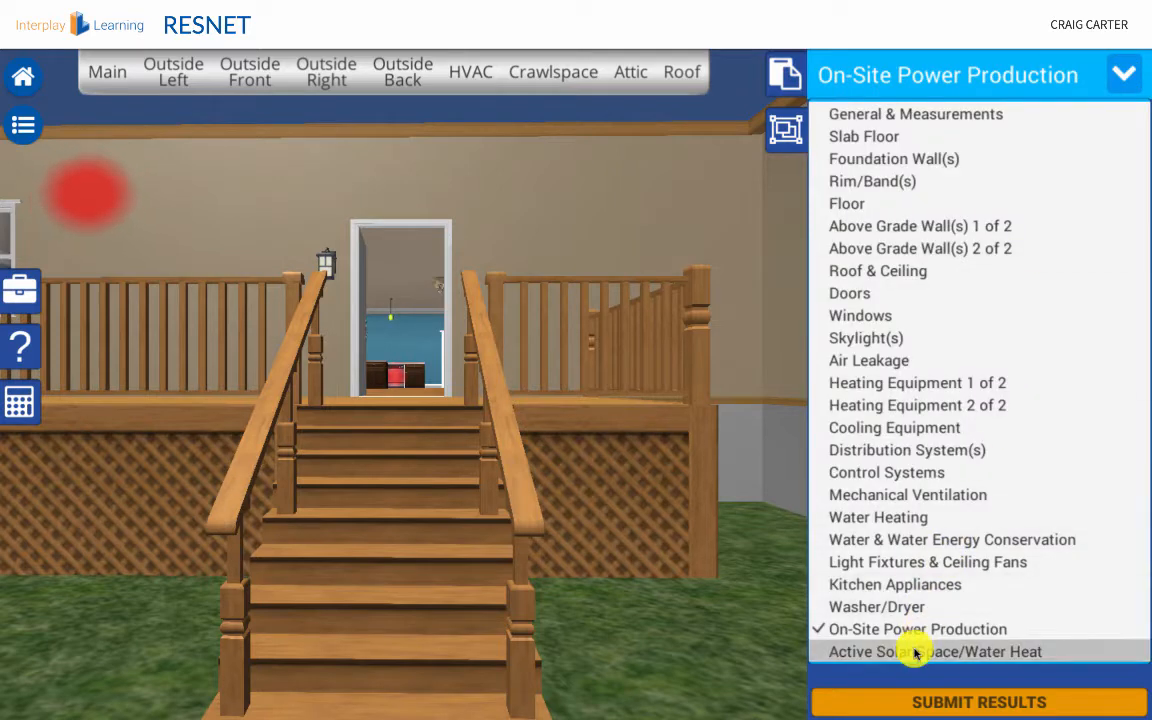
Select Active Solar Space/Water Heat, submit the results and confirm End, yielding the 34.5% (207/600) score report.
{"action": "left_click", "coordinate": [932, 652]}
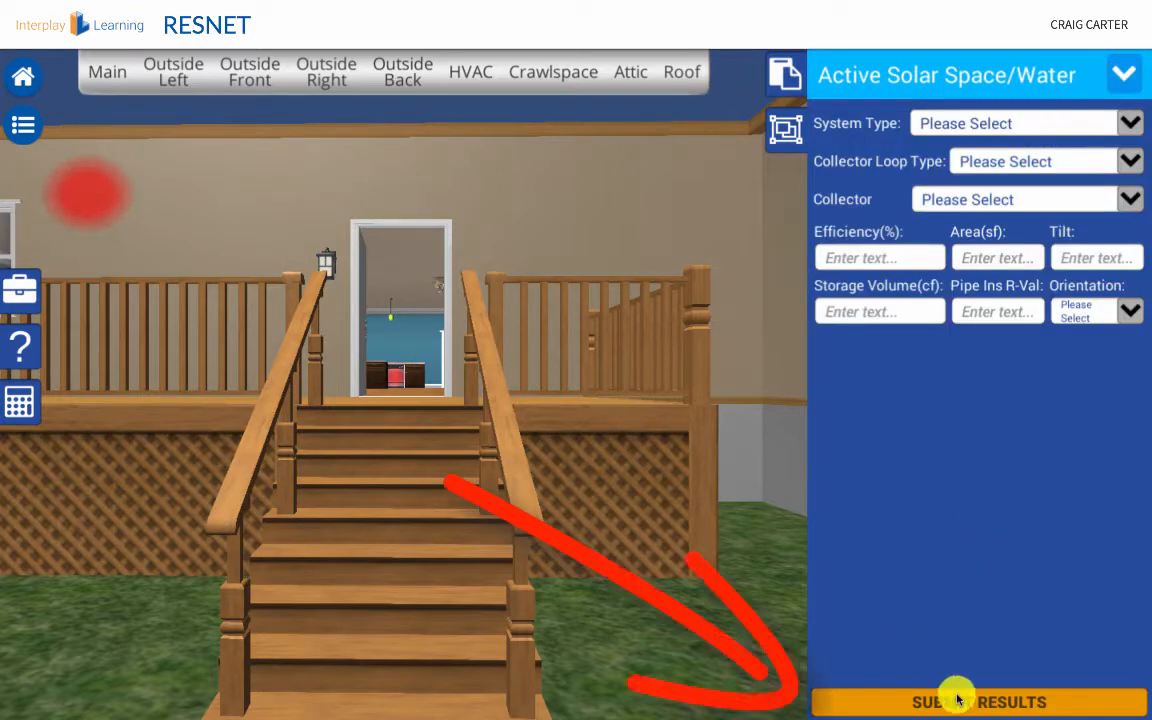
{"action": "left_click", "coordinate": [964, 702]}
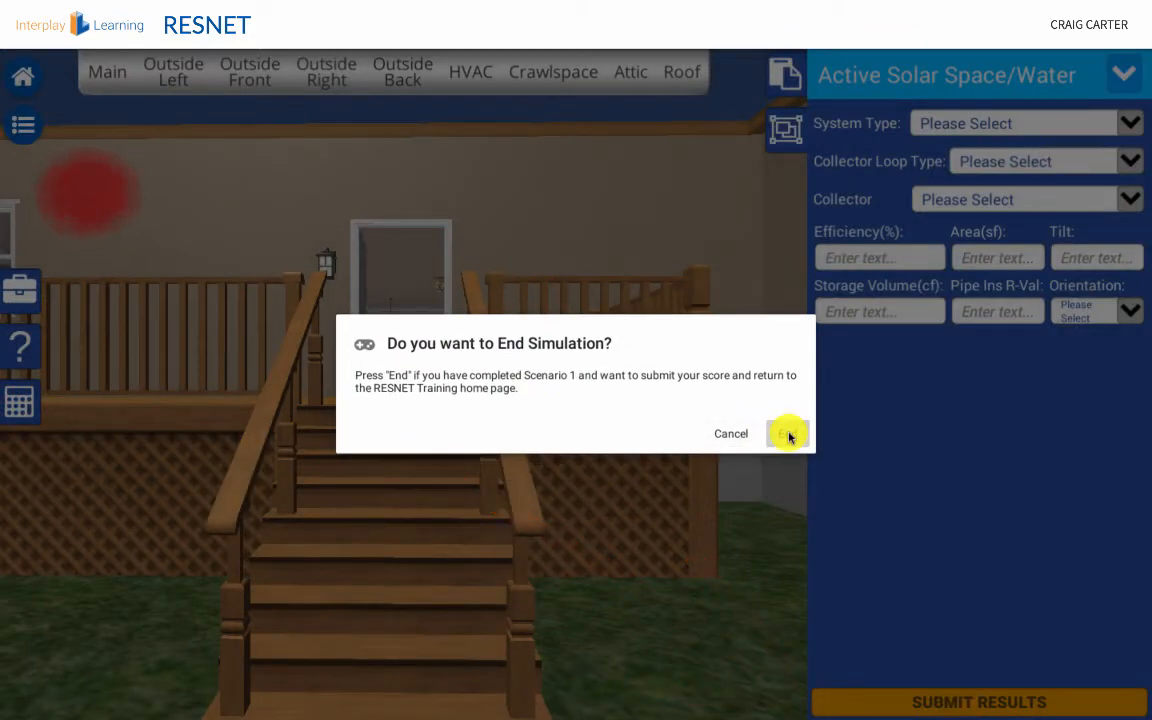
{"action": "left_click", "coordinate": [788, 432]}
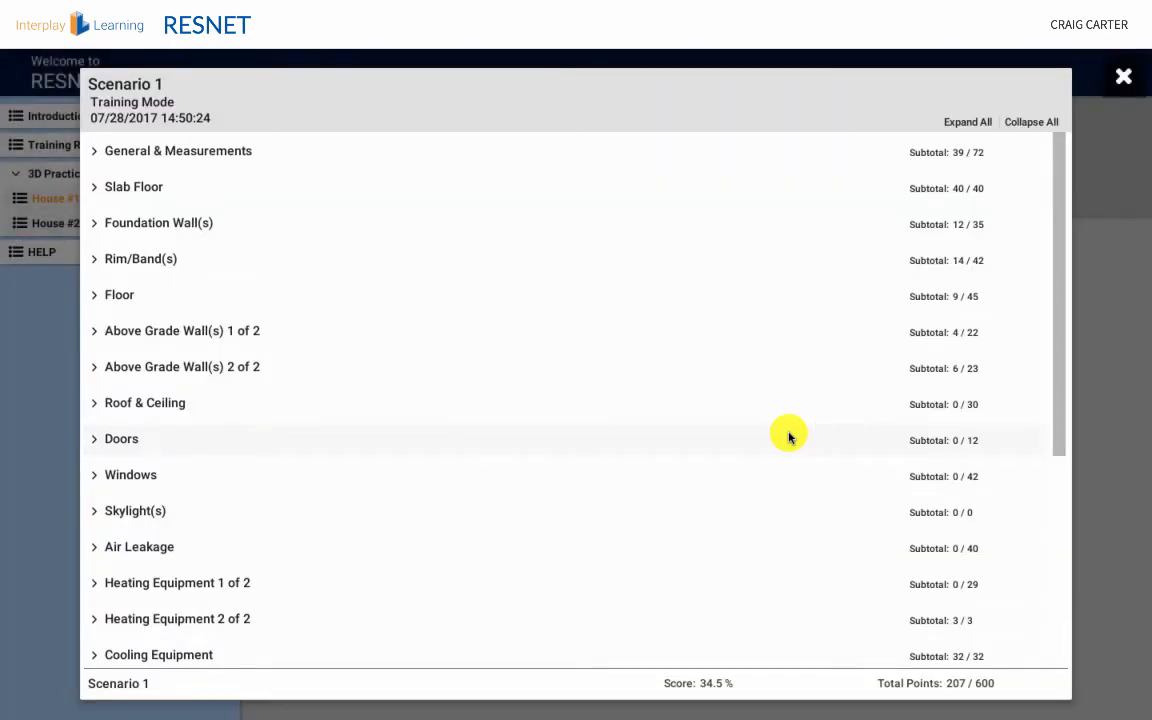
{"action": "mouse_move", "coordinate": [948, 252]}
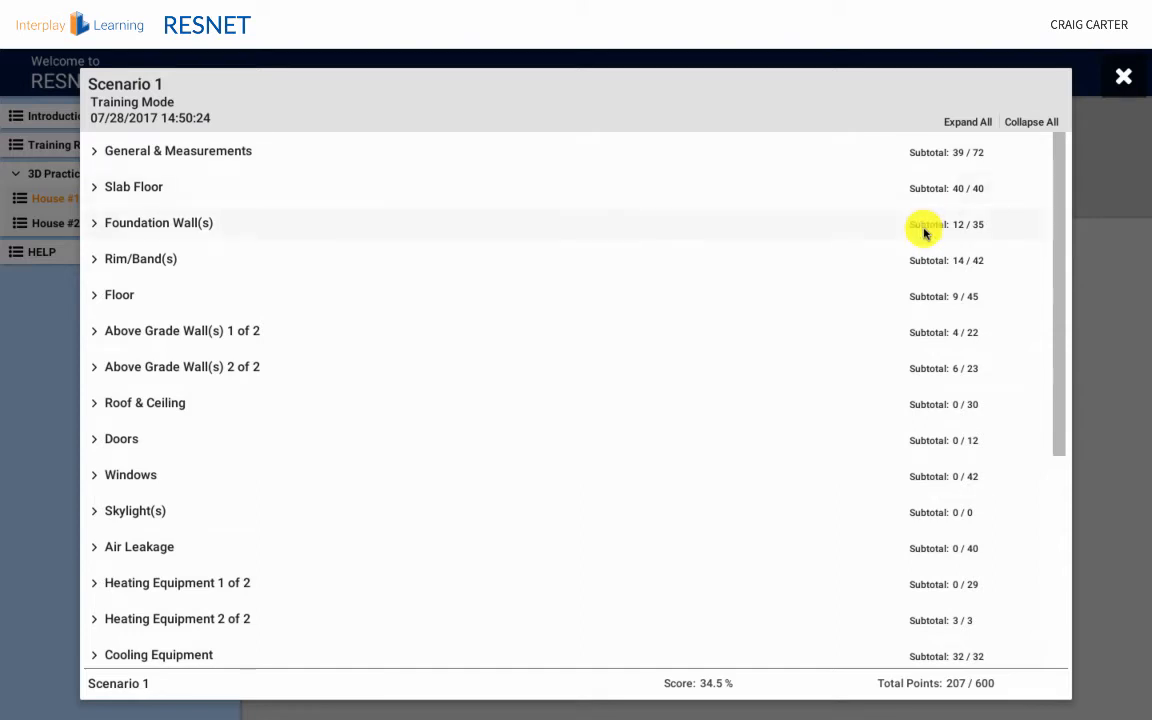
{"action": "mouse_move", "coordinate": [920, 304]}
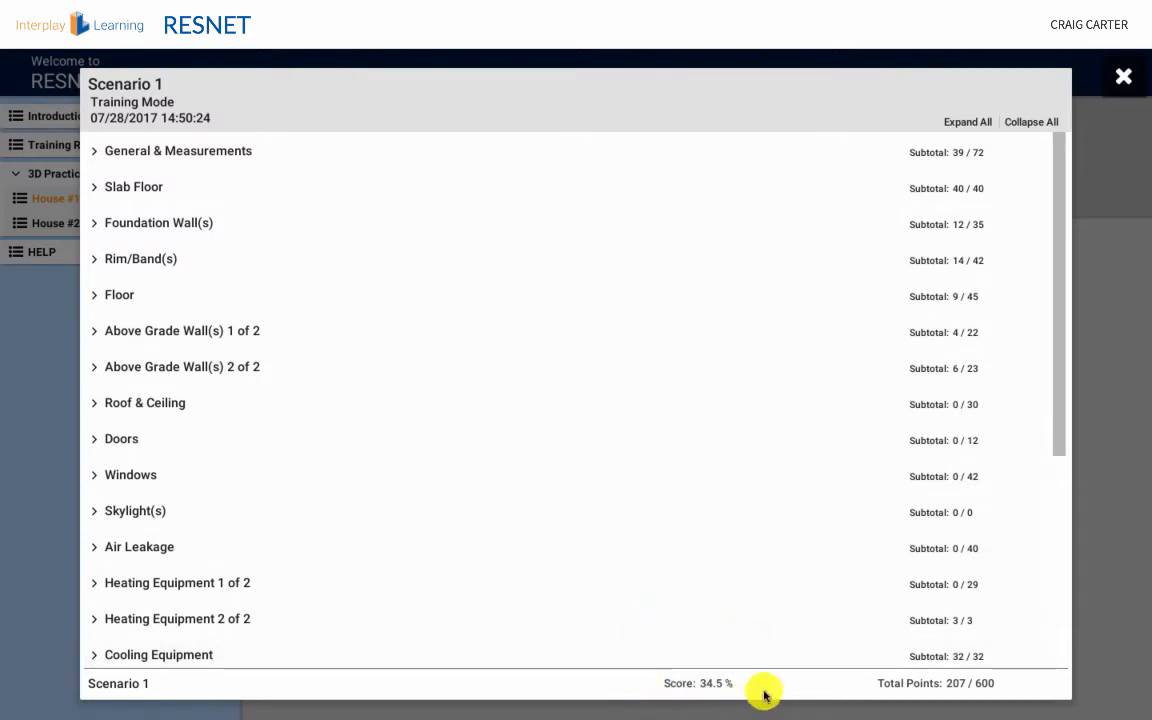
{"action": "mouse_move", "coordinate": [712, 658]}
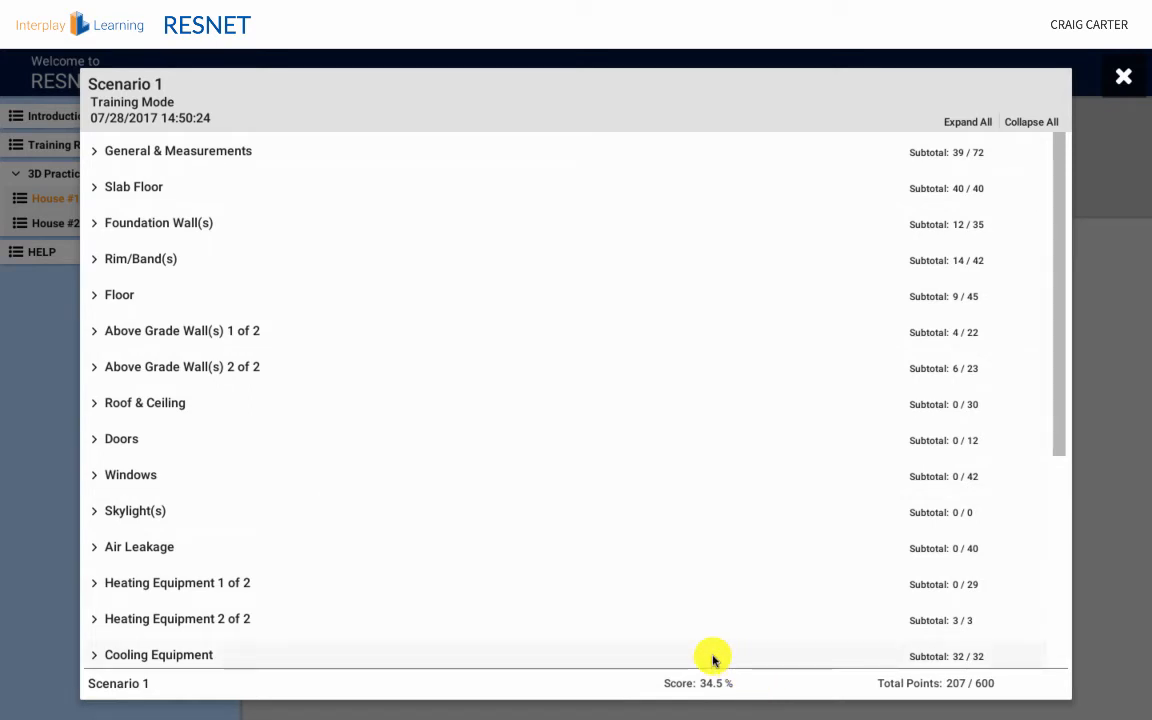
{"action": "mouse_move", "coordinate": [968, 188]}
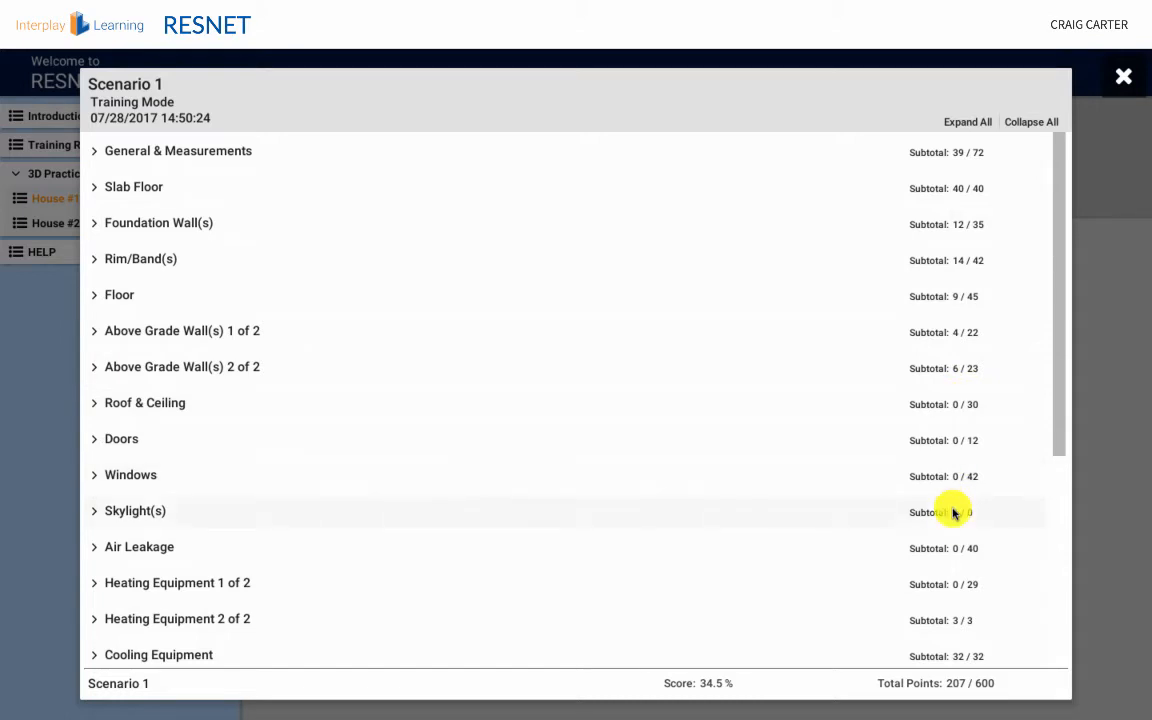
{"action": "mouse_move", "coordinate": [984, 654]}
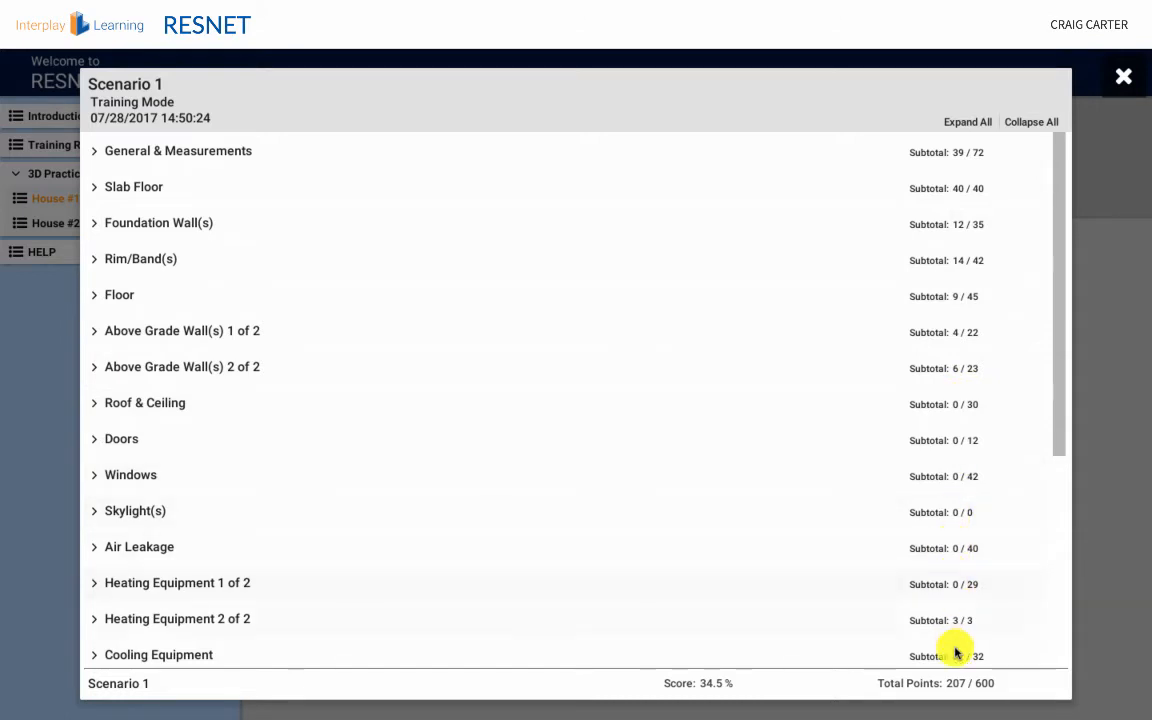
{"action": "mouse_move", "coordinate": [1012, 644]}
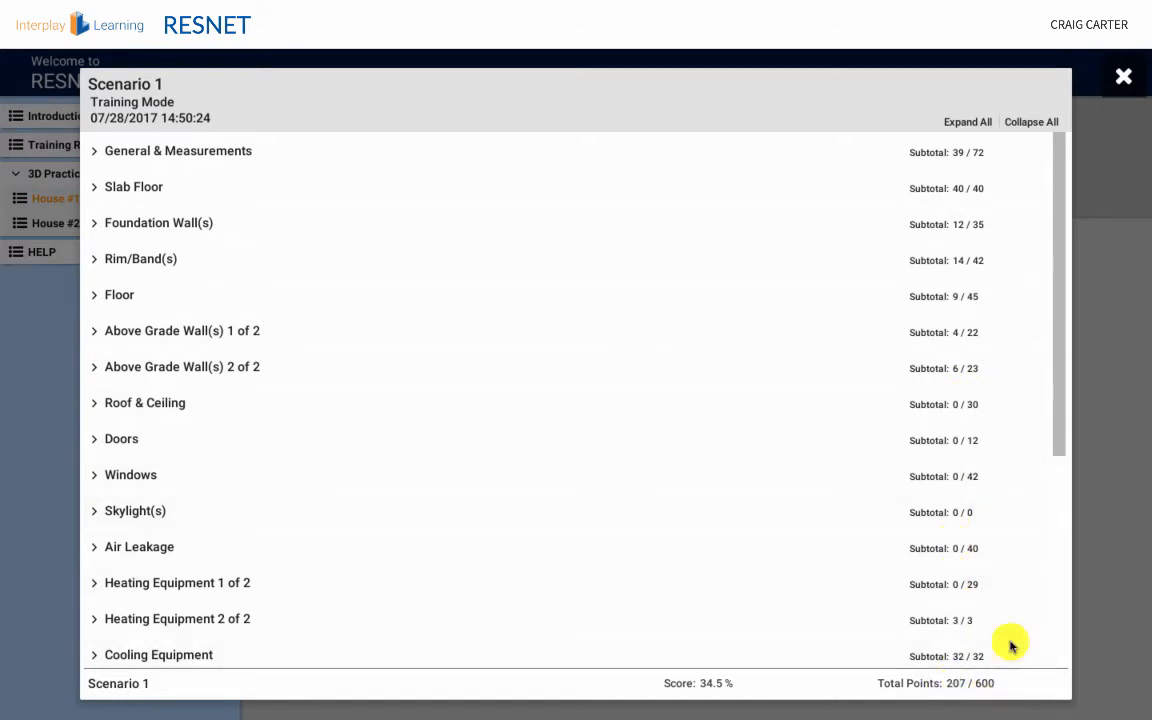
{"action": "left_click", "coordinate": [178, 150]}
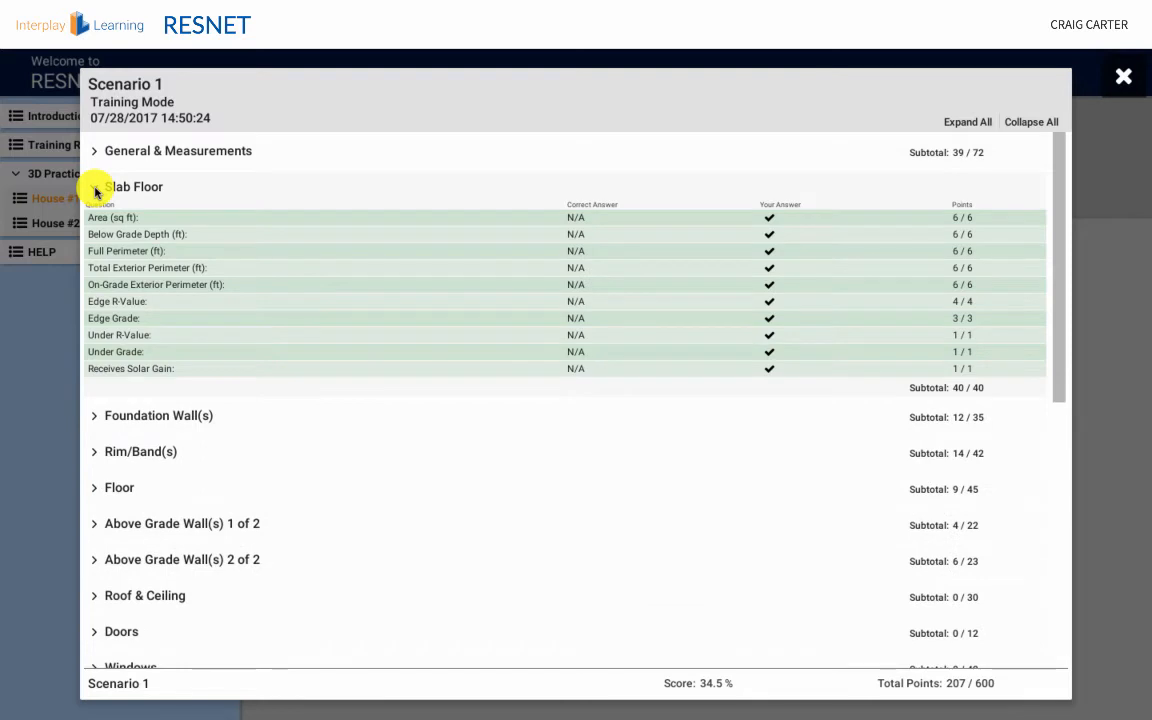
{"action": "left_click", "coordinate": [94, 188]}
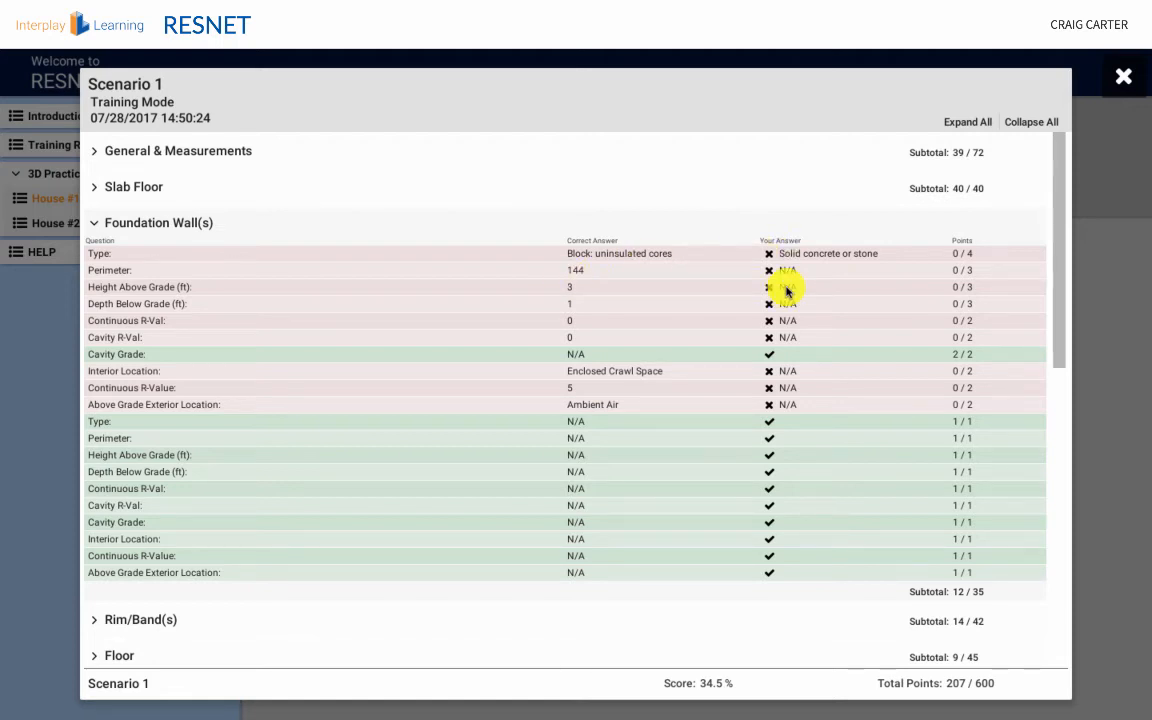
{"action": "mouse_move", "coordinate": [668, 360]}
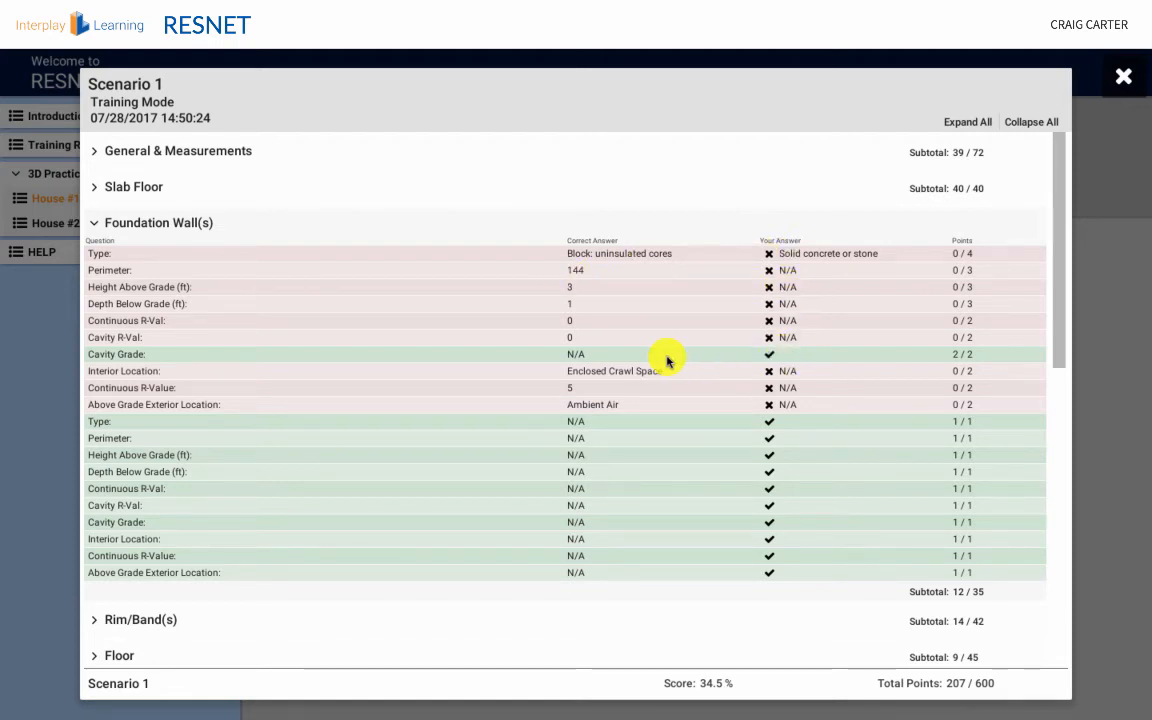
{"action": "mouse_move", "coordinate": [508, 248]}
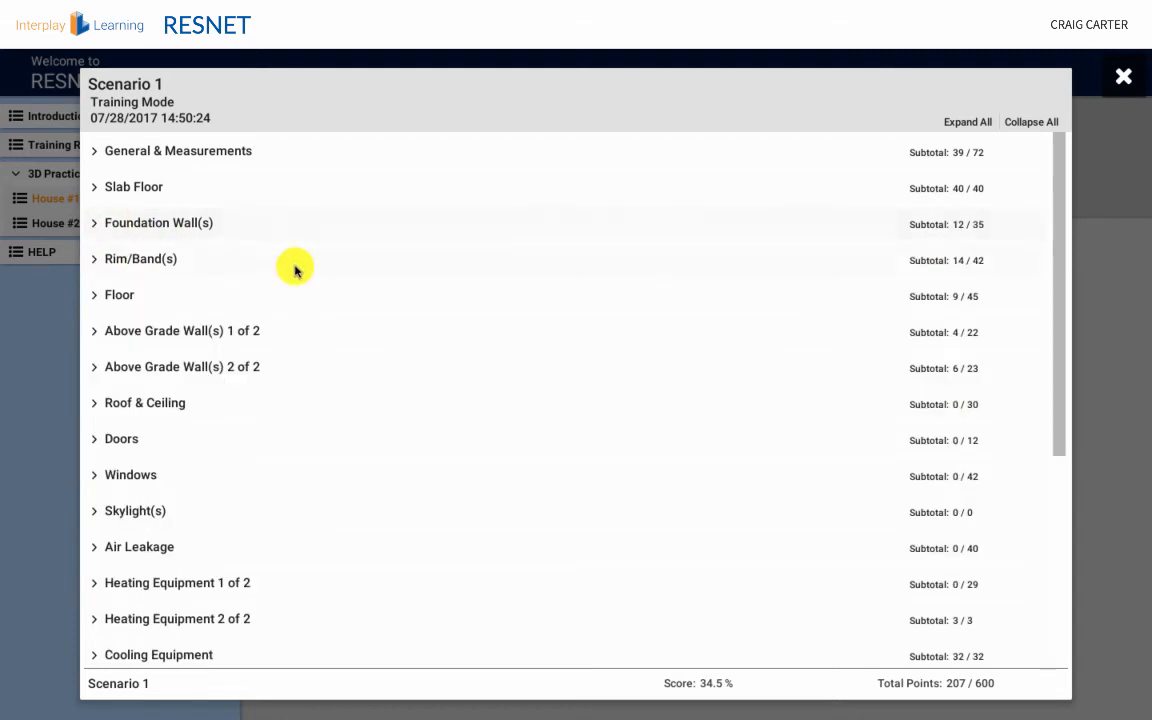
{"action": "left_click", "coordinate": [140, 258]}
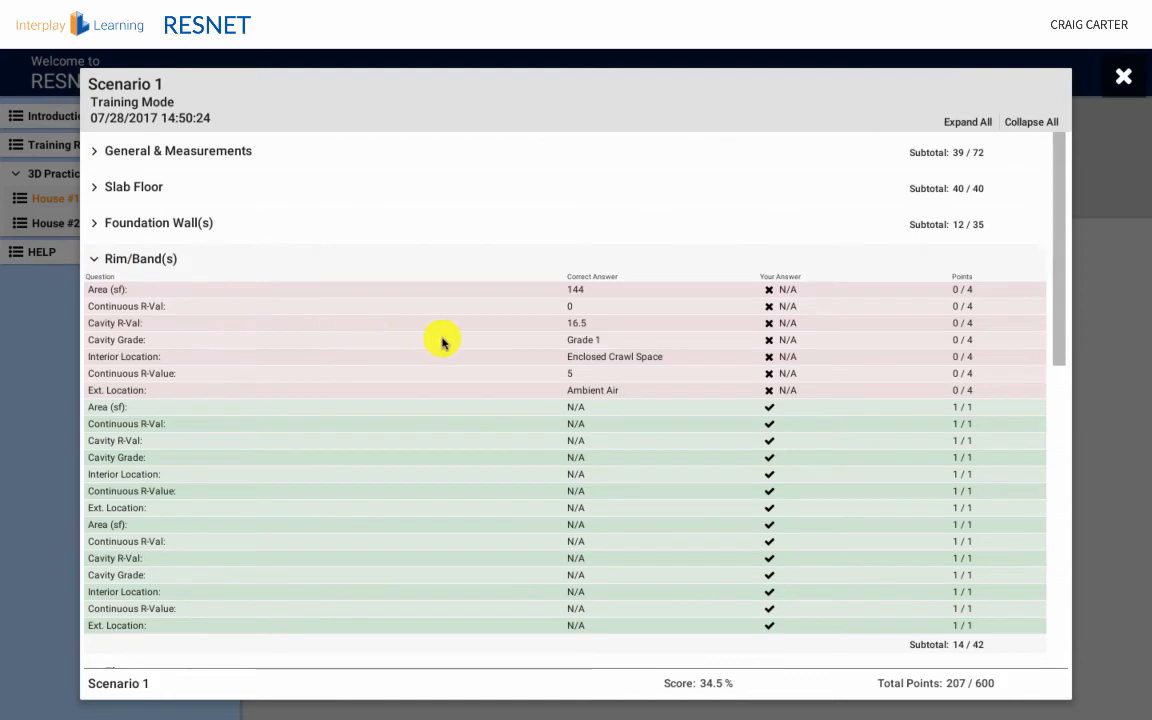
{"action": "left_click", "coordinate": [94, 260]}
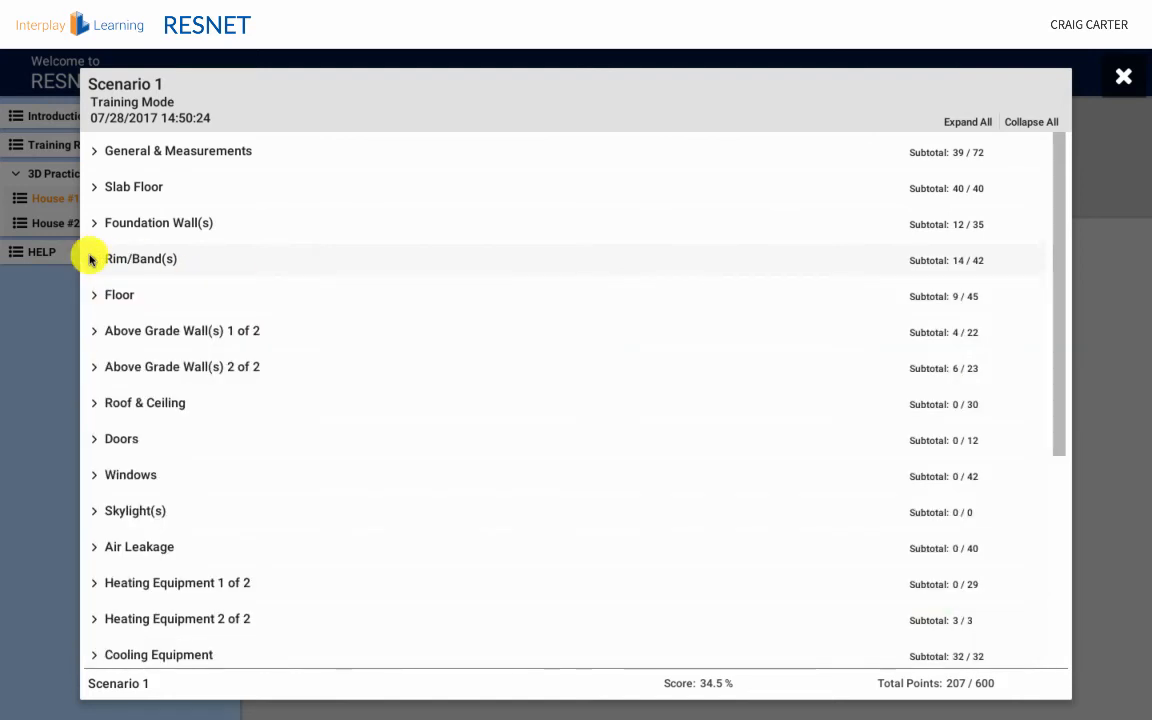
{"action": "mouse_move", "coordinate": [974, 124]}
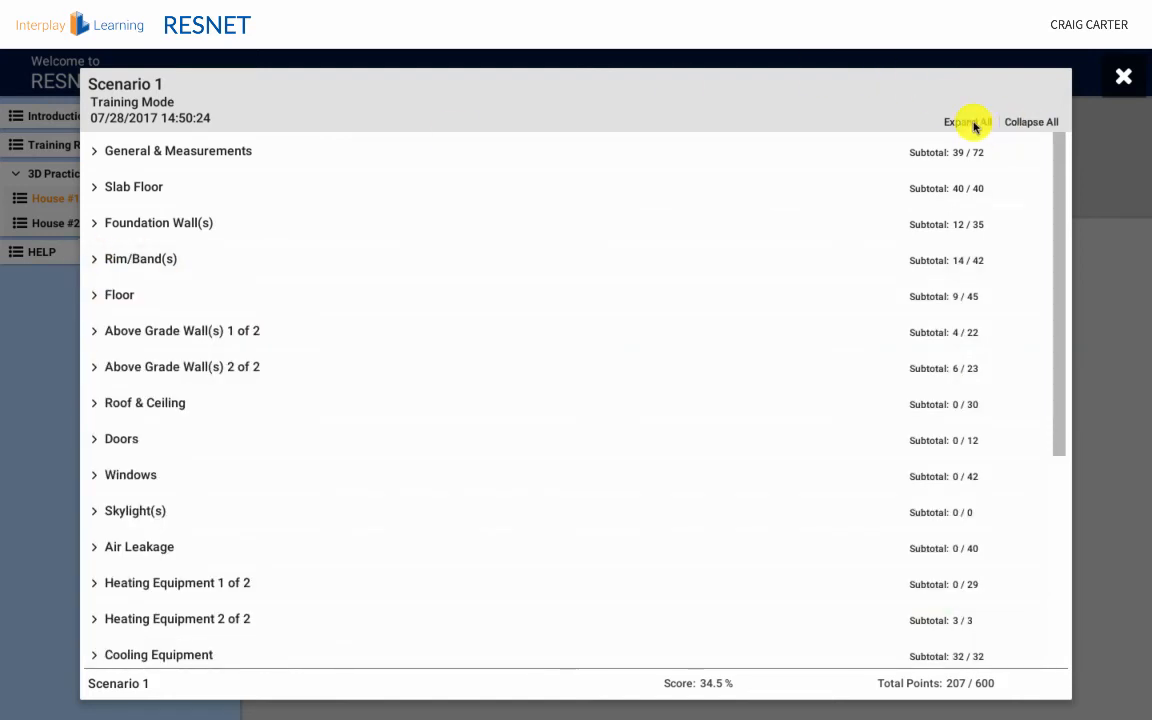
{"action": "left_click", "coordinate": [968, 122]}
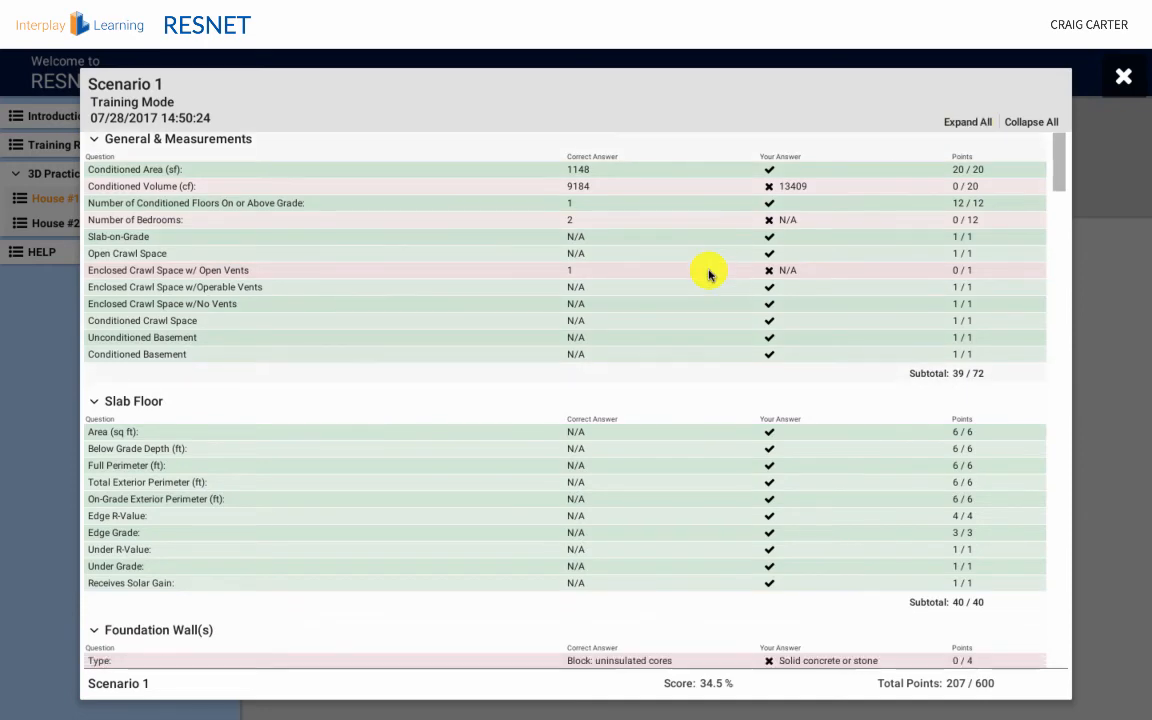
{"action": "scroll", "scroll_direction": "down", "scroll_amount": 3}
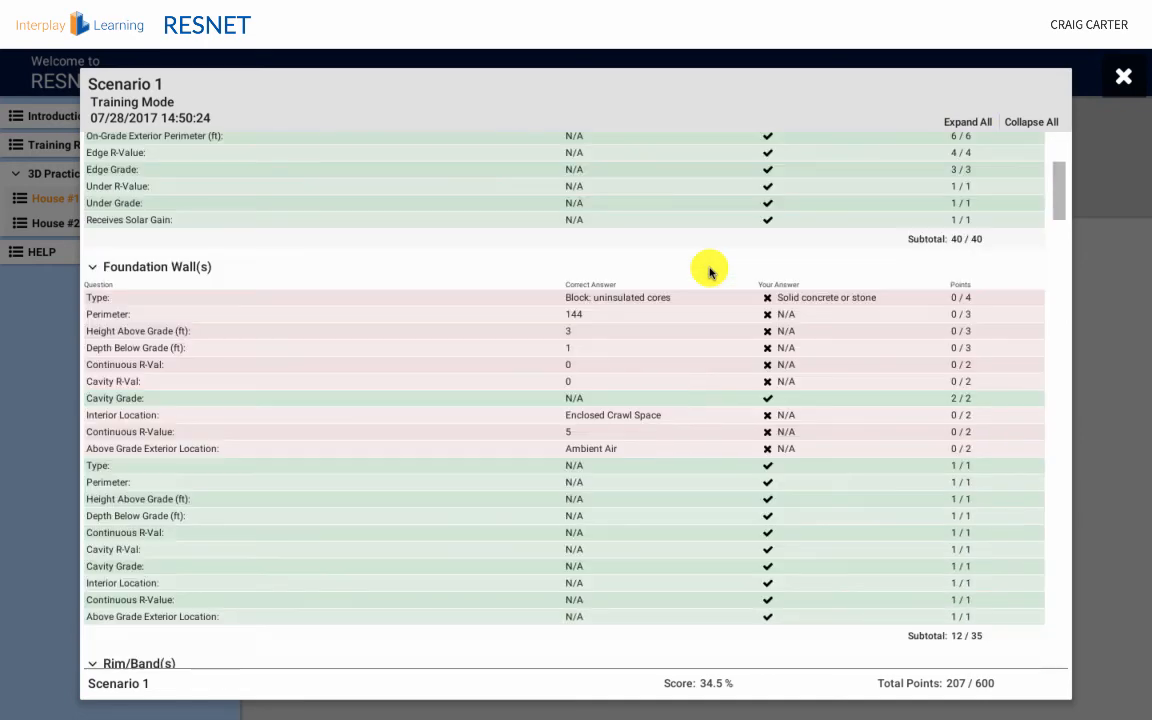
{"action": "scroll", "scroll_direction": "down", "scroll_amount": 3}
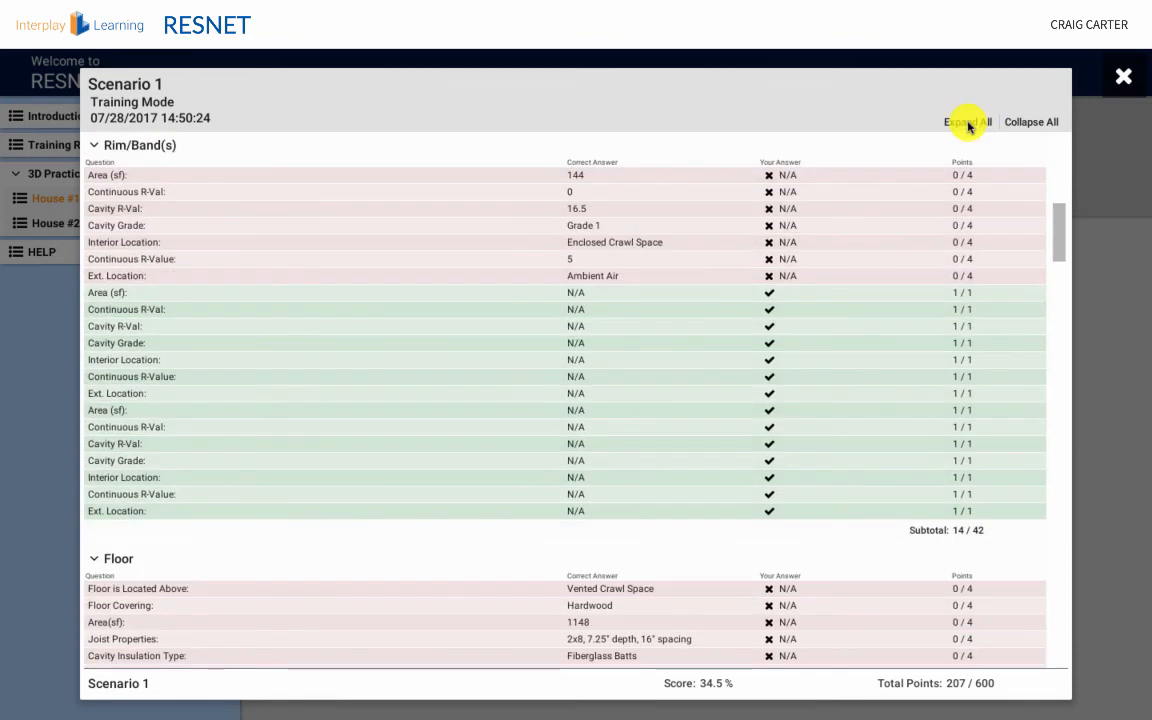
{"action": "left_click", "coordinate": [1032, 122]}
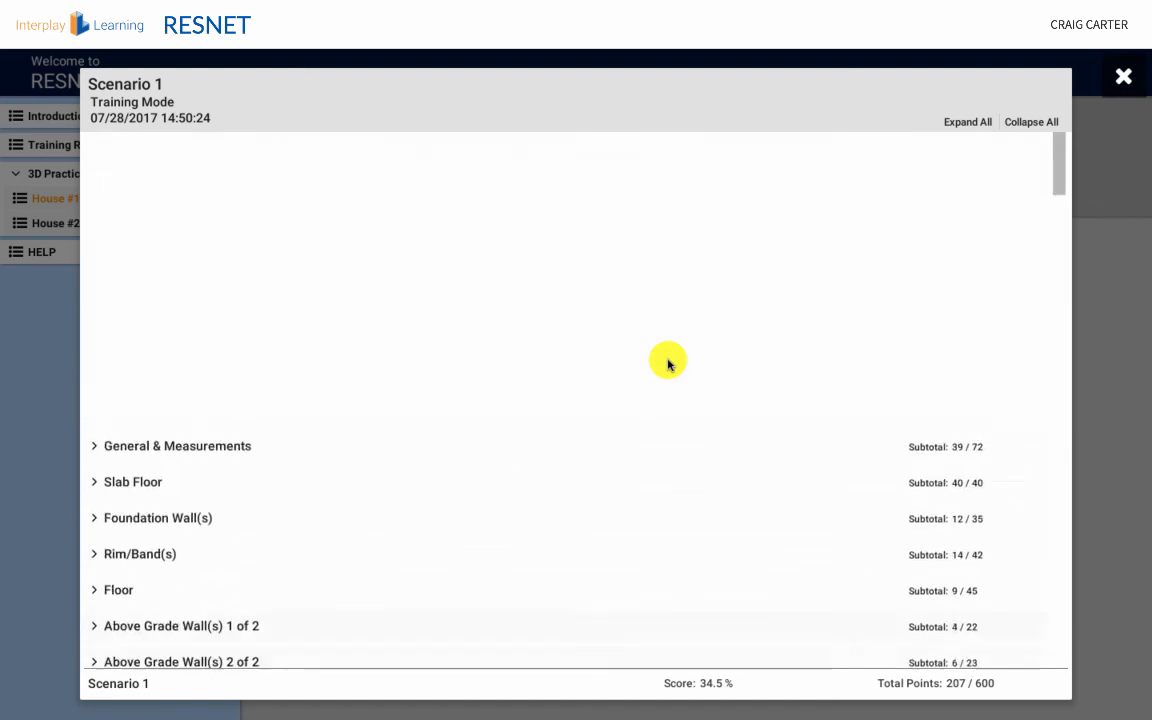
{"action": "scroll", "scroll_direction": "down", "scroll_amount": 3}
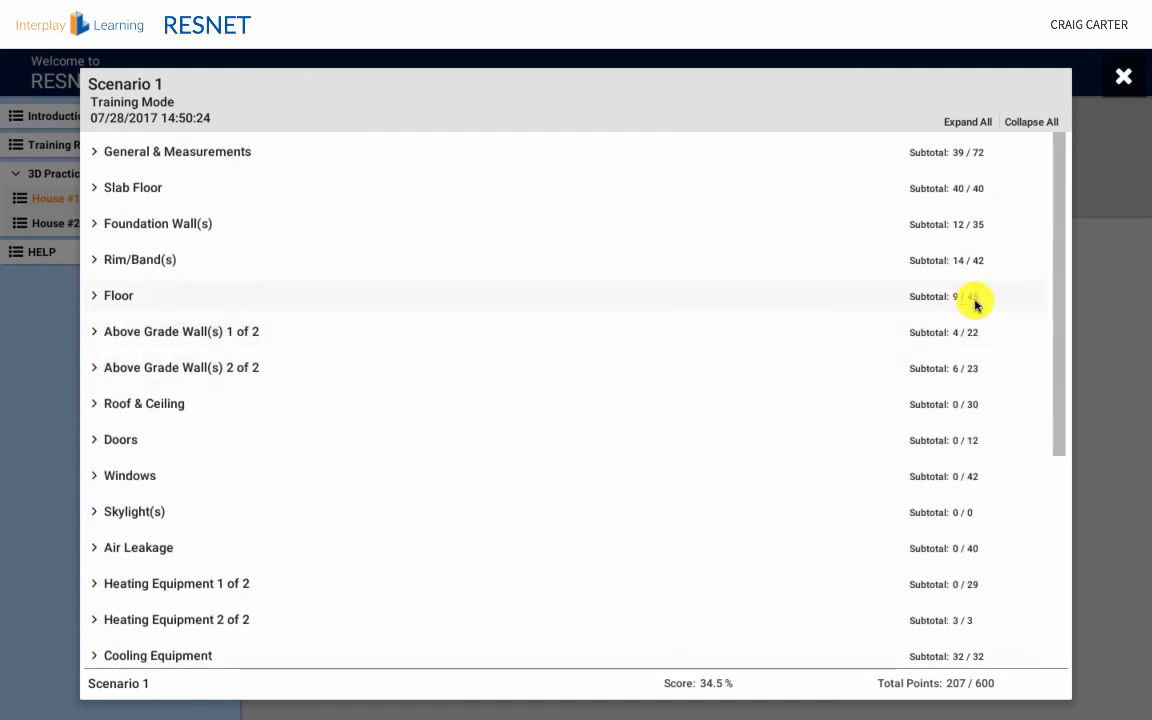